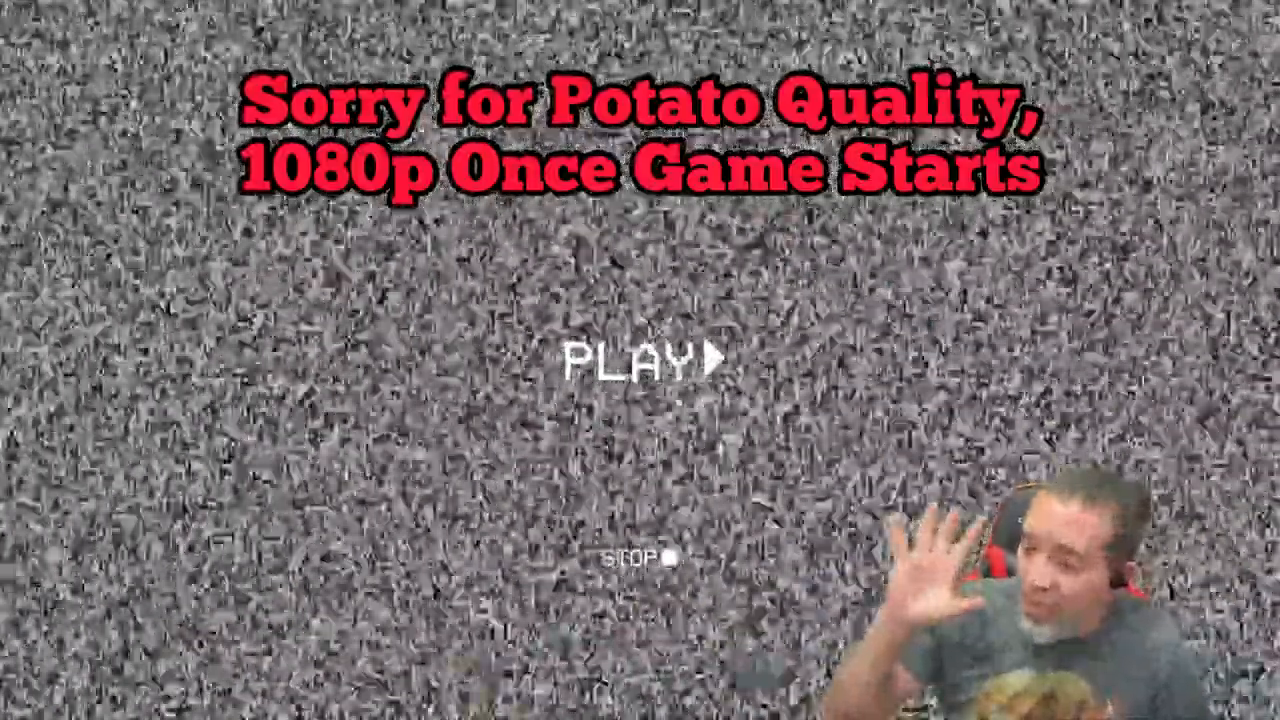
- Choose PLAY on the static-filled title screen to begin TV Night
{"action": "left_click", "coordinate": [635, 362]}
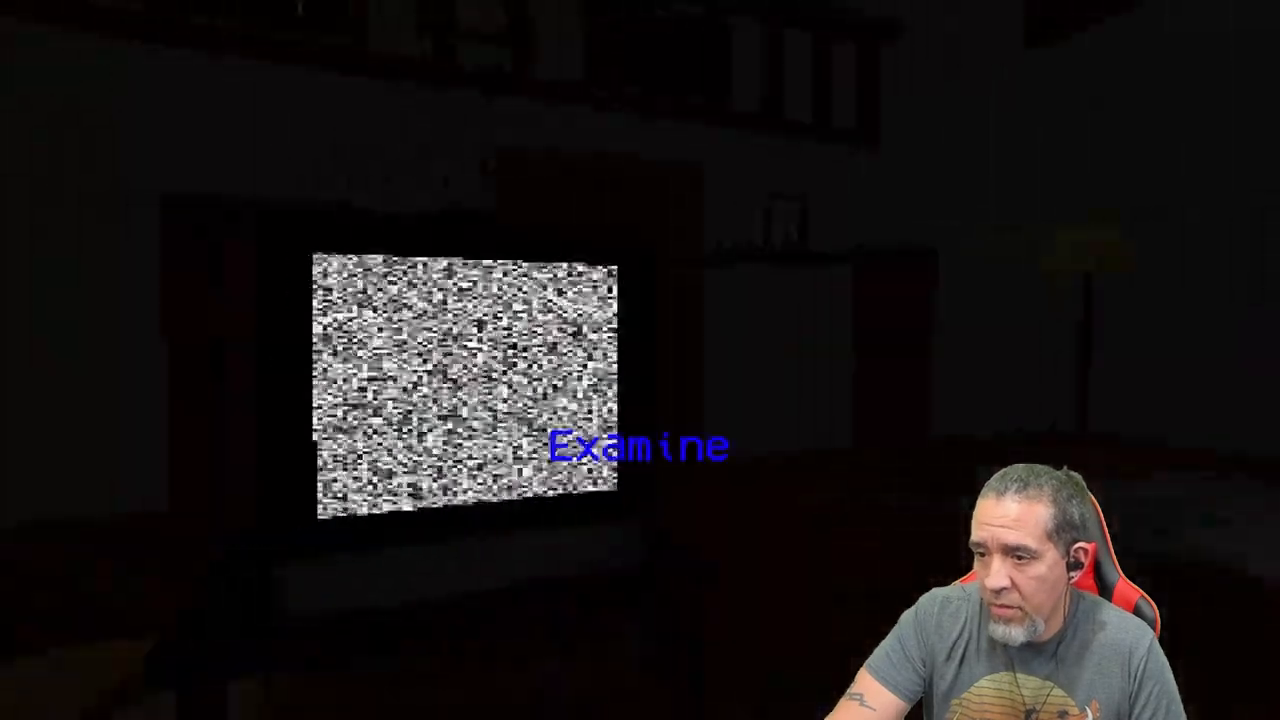
- Examine the static-filled television in the dark room
{"action": "left_click", "coordinate": [637, 447]}
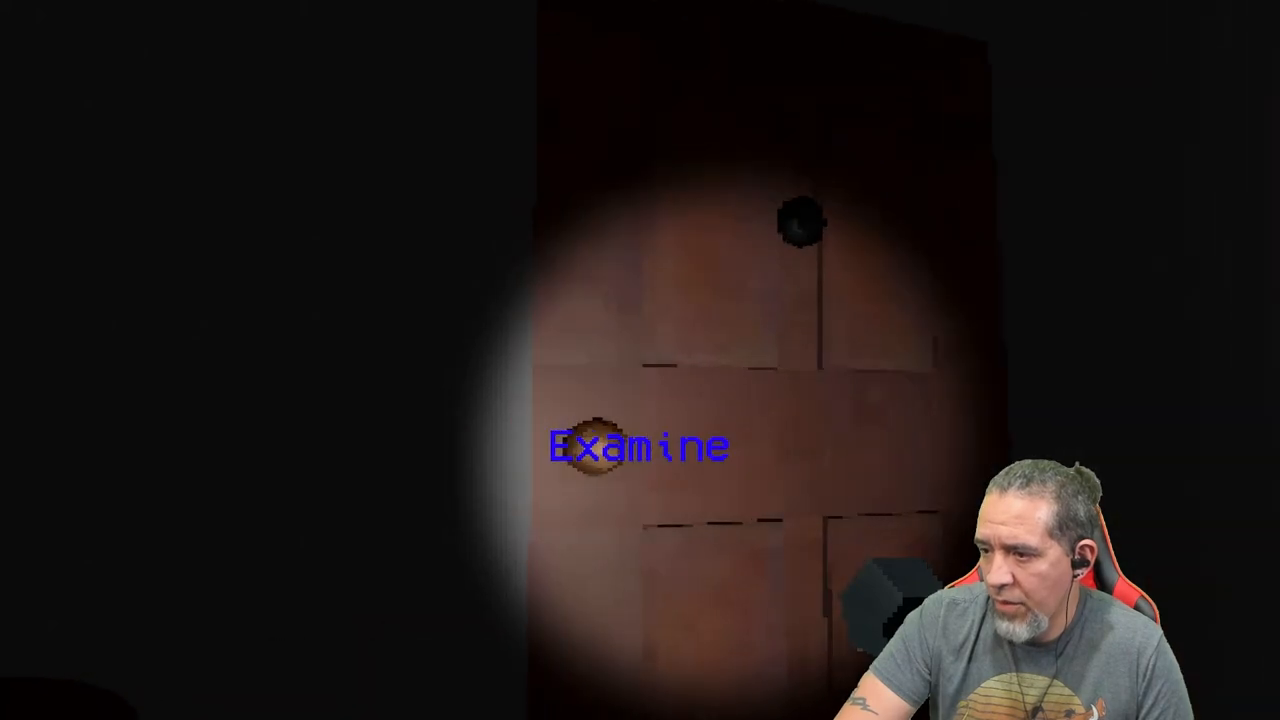
- Examine the wooden cabinet, open it to look inside, then close it
{"action": "left_click", "coordinate": [640, 445]}
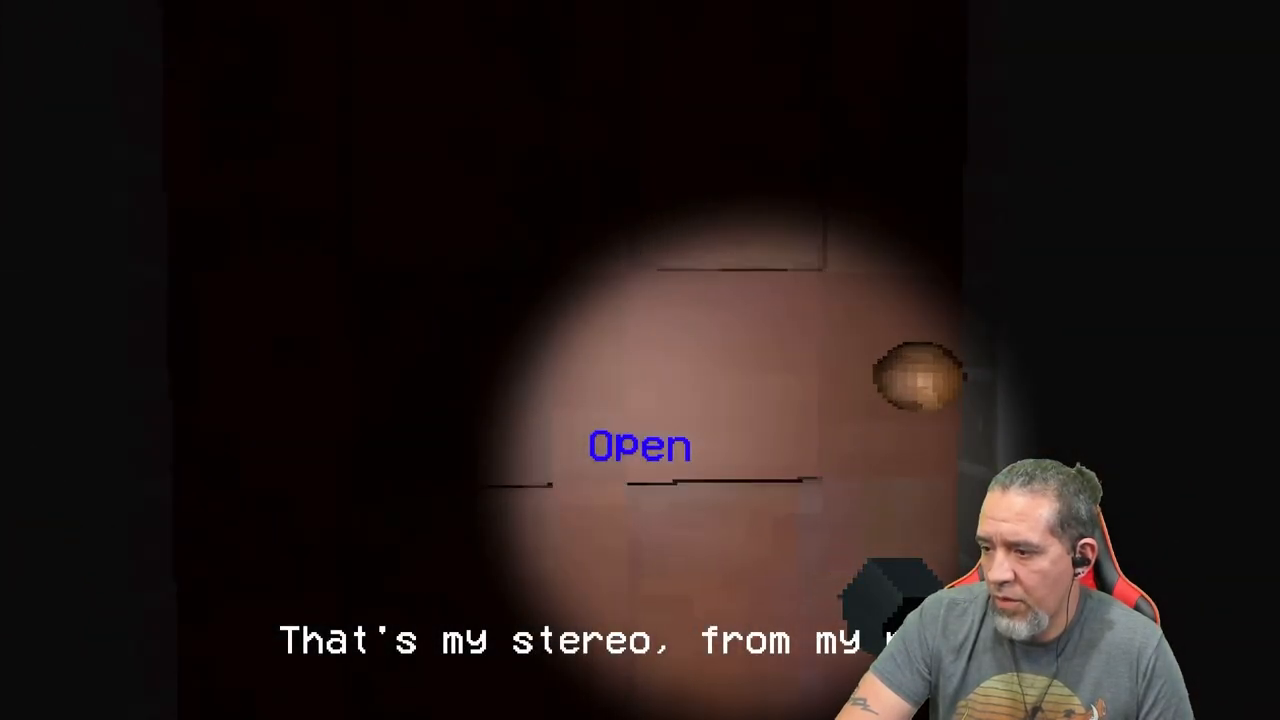
{"action": "left_click", "coordinate": [639, 445]}
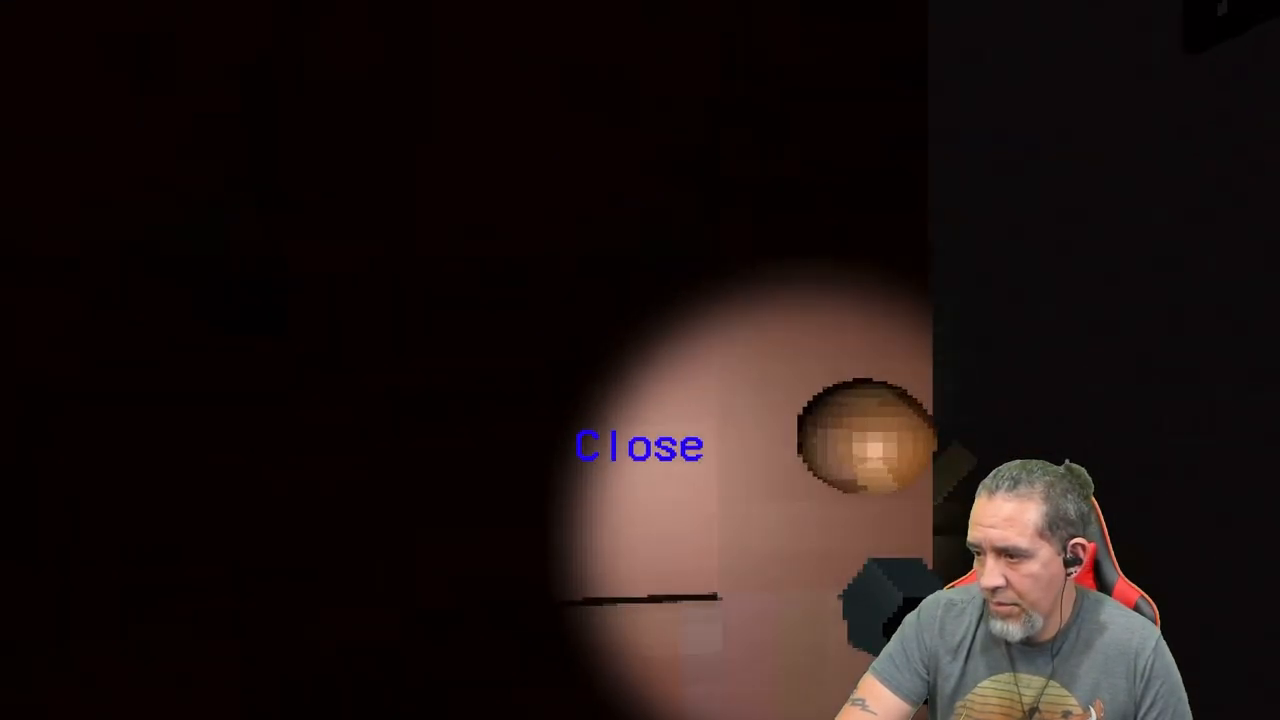
{"action": "left_click", "coordinate": [638, 446]}
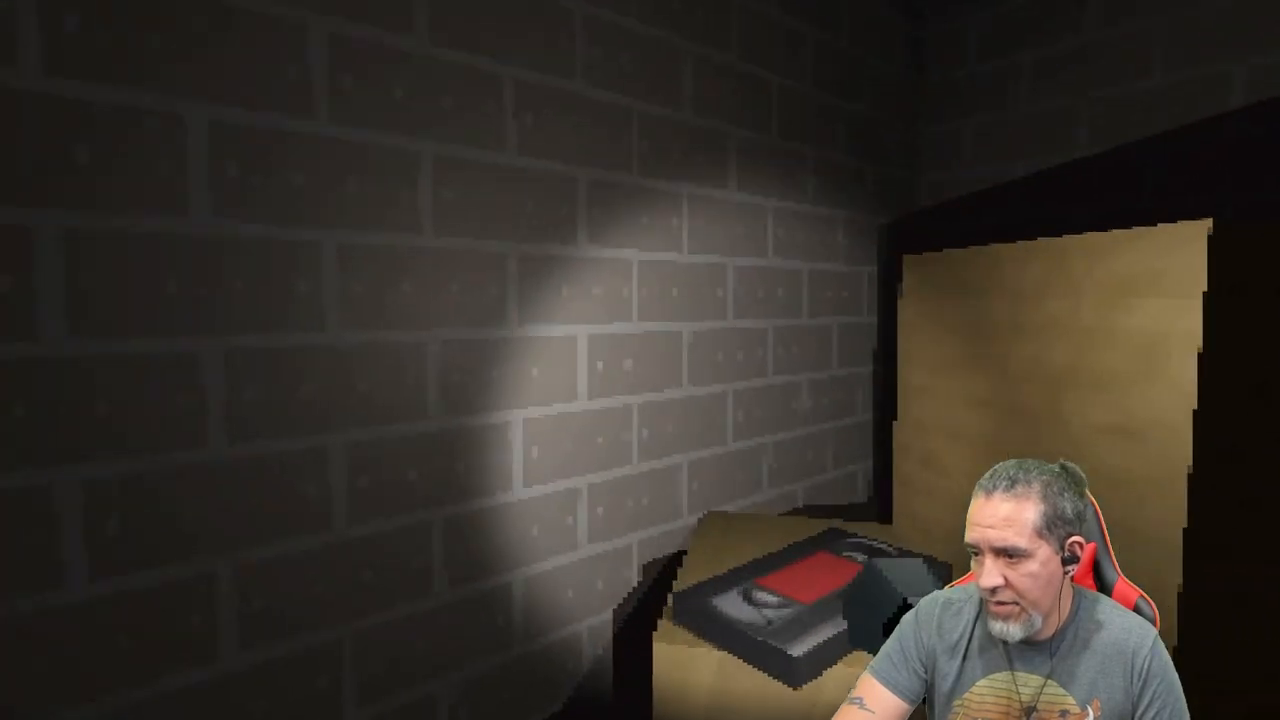